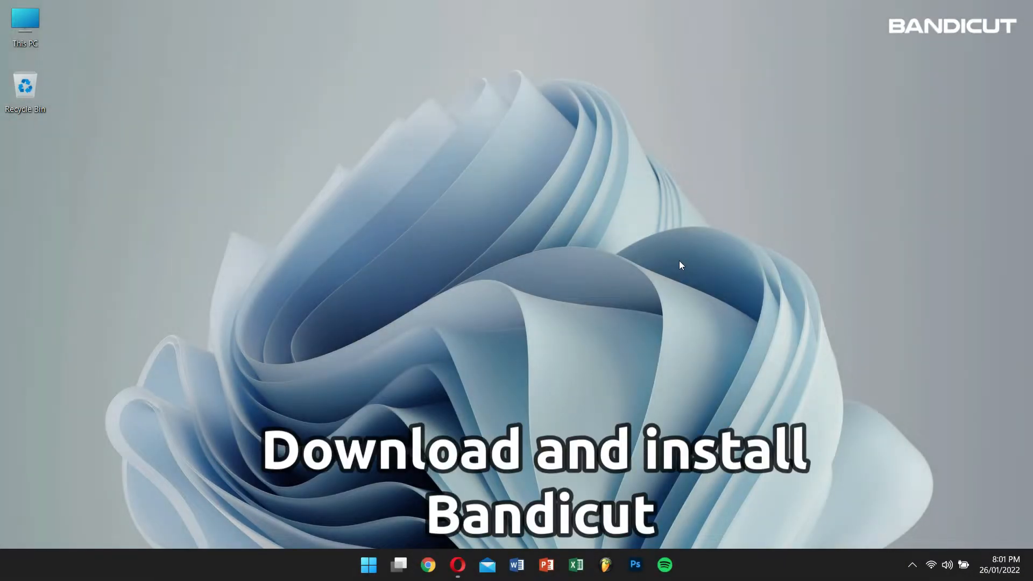
Step: Search 'bandicam' from the taskbar so Bandicut shows in the results
left_click(457, 565)
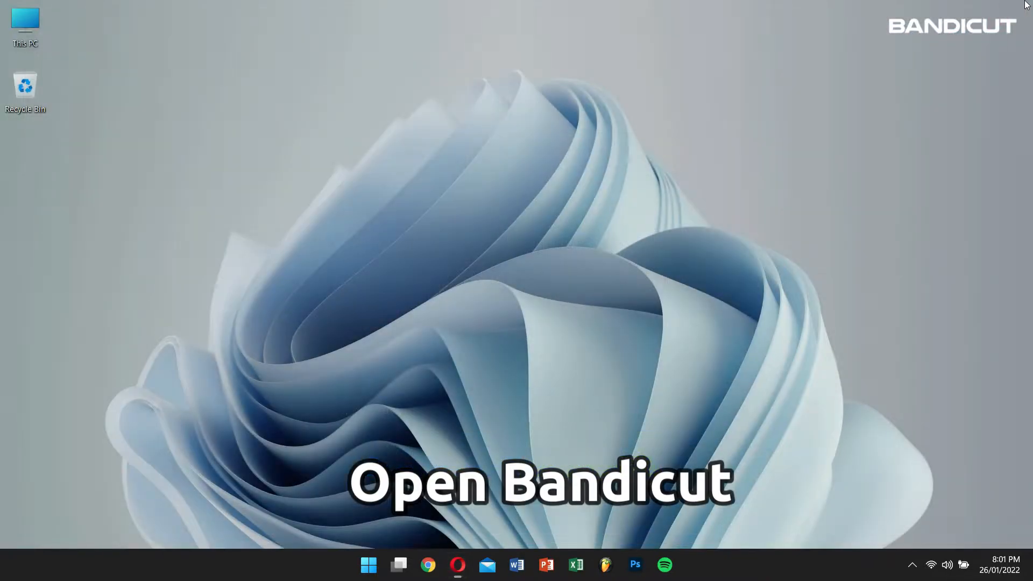
type("bandicam")
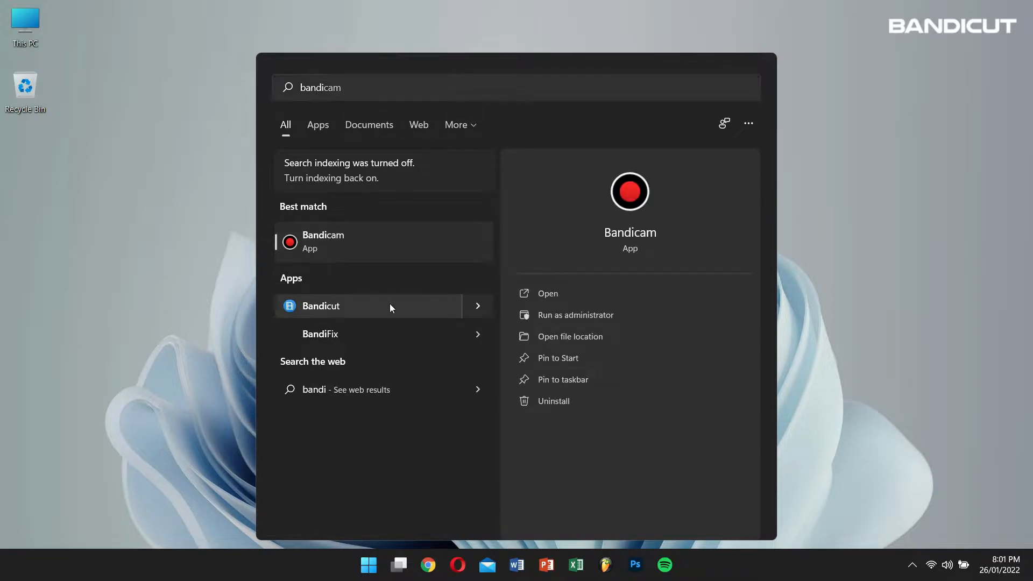
Step: Launch Bandicut in Cut mode and load 'Demo - Made with FlexClip.mp4'
left_click(321, 305)
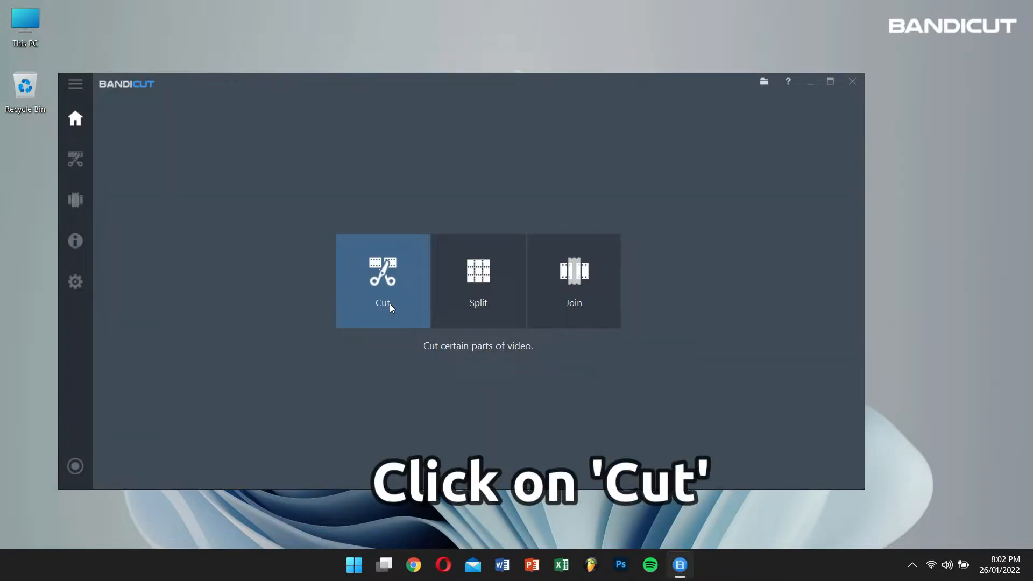
left_click(382, 280)
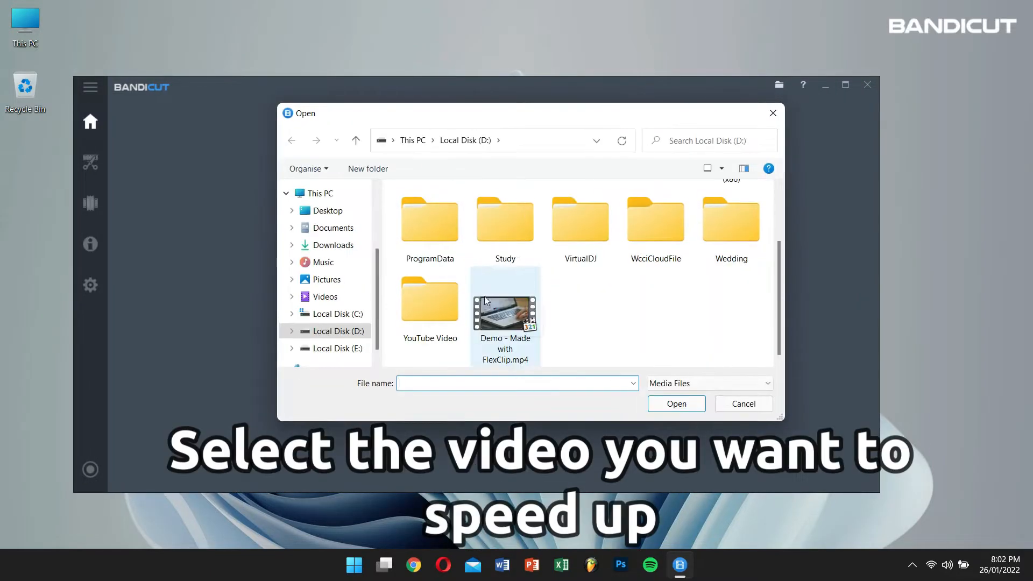
left_click(505, 305)
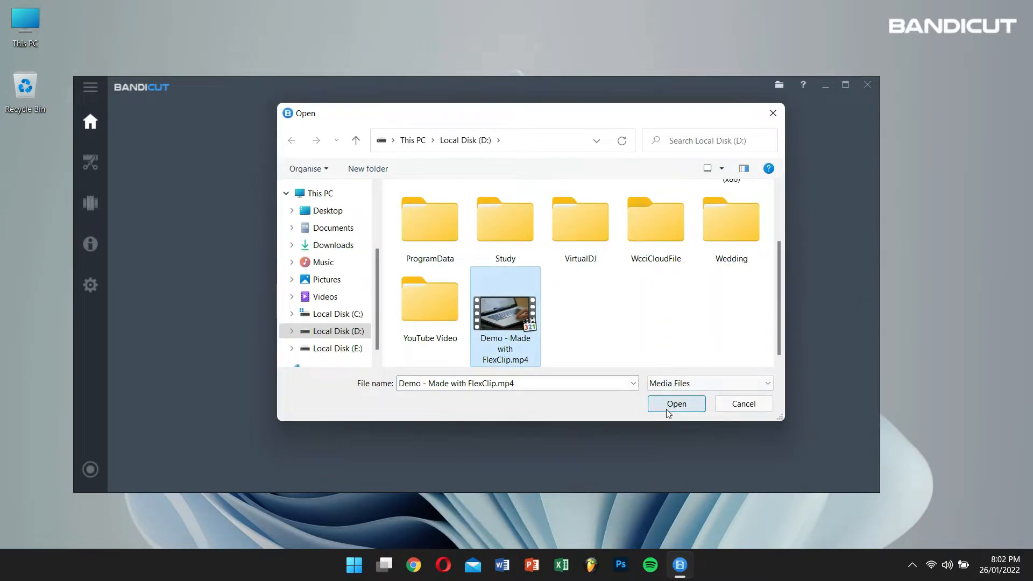
left_click(676, 404)
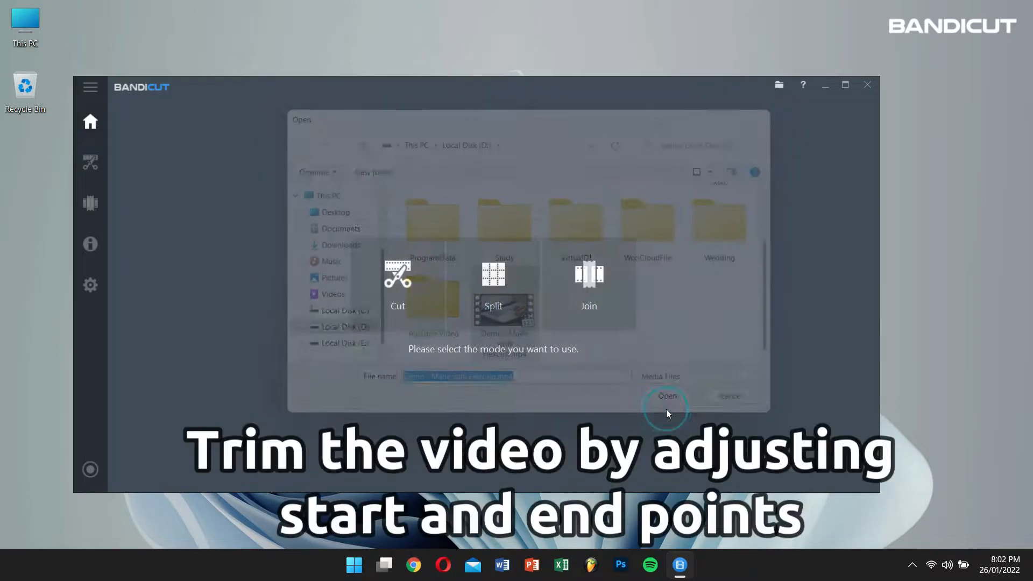
Step: Drag the end marker so the segment runs 00:00:00.00 to 00:00:17.24
left_click(666, 395)
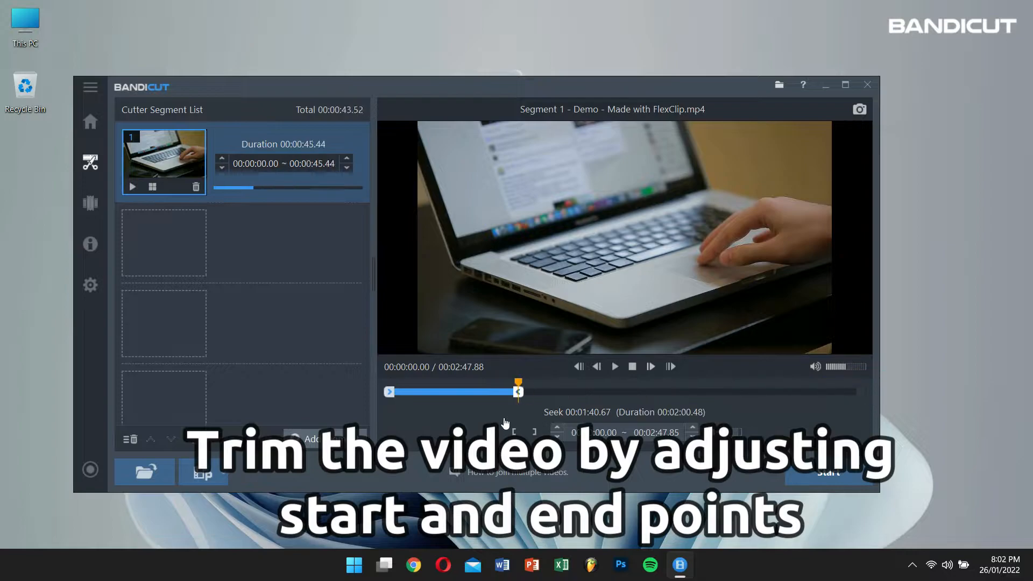
left_click_drag(519, 391, 441, 390)
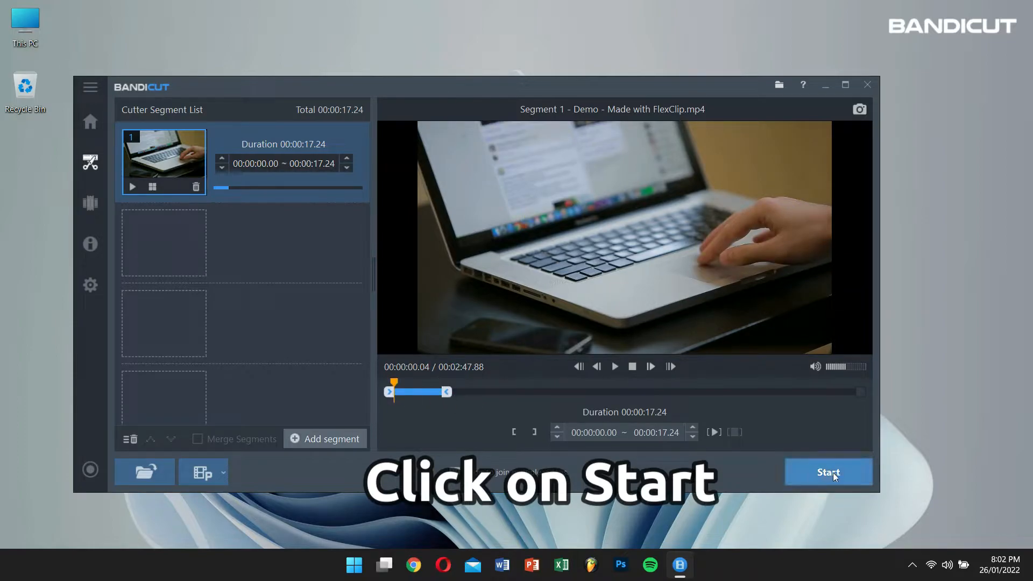
Step: Start the export in Encoding mode with playback speed 4x
left_click(828, 473)
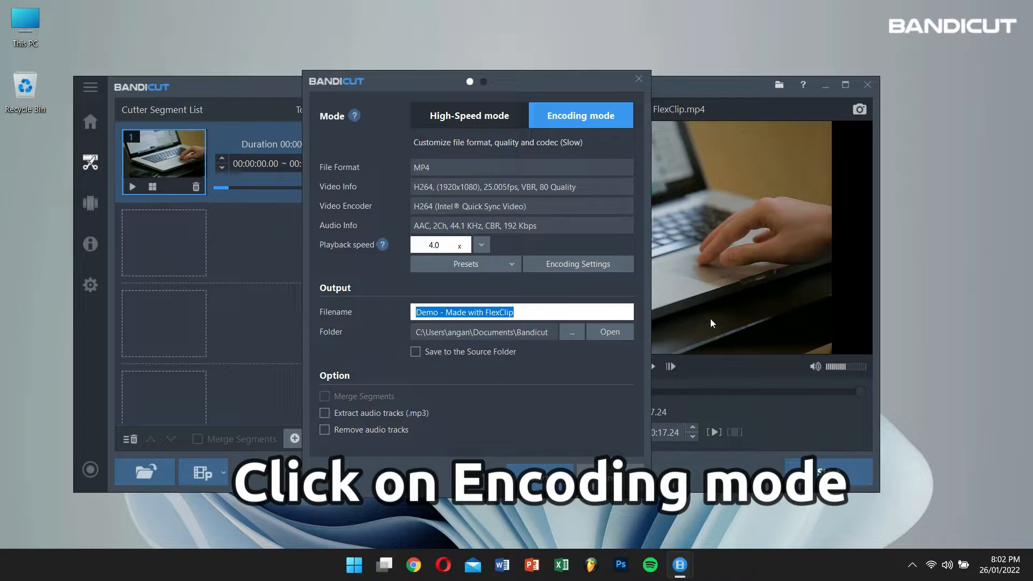
left_click(579, 115)
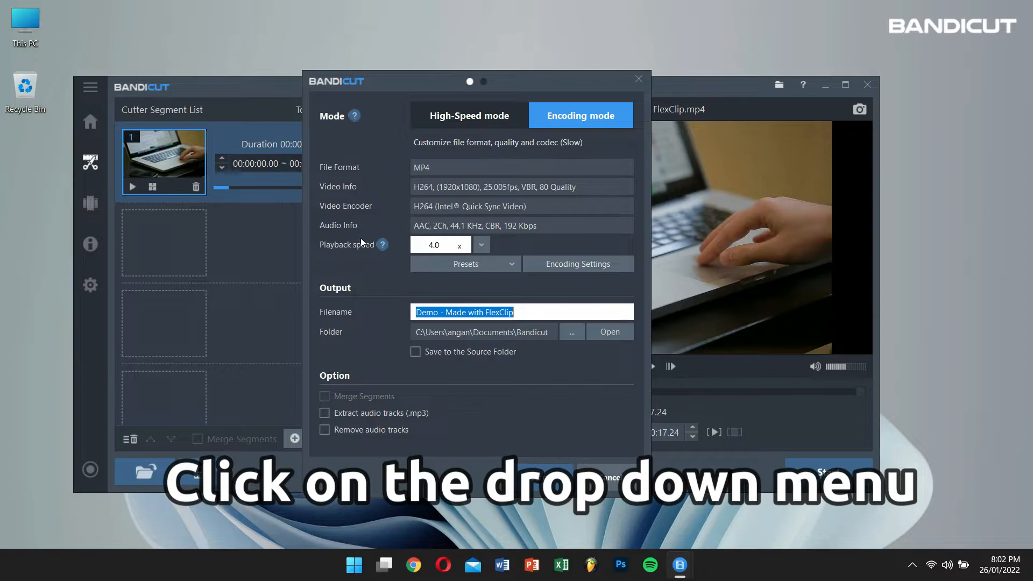
left_click(481, 245)
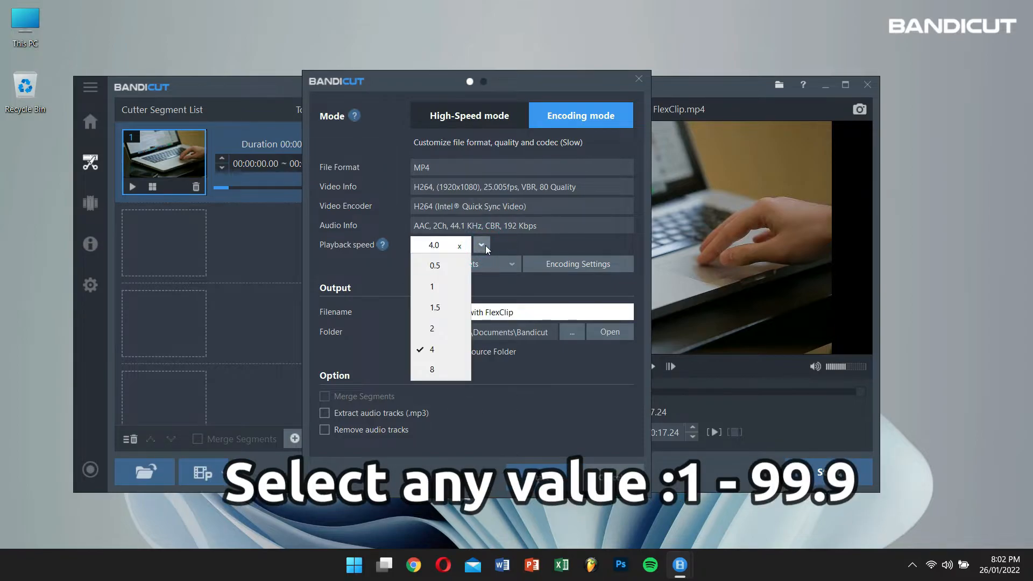
mouse_move(433, 286)
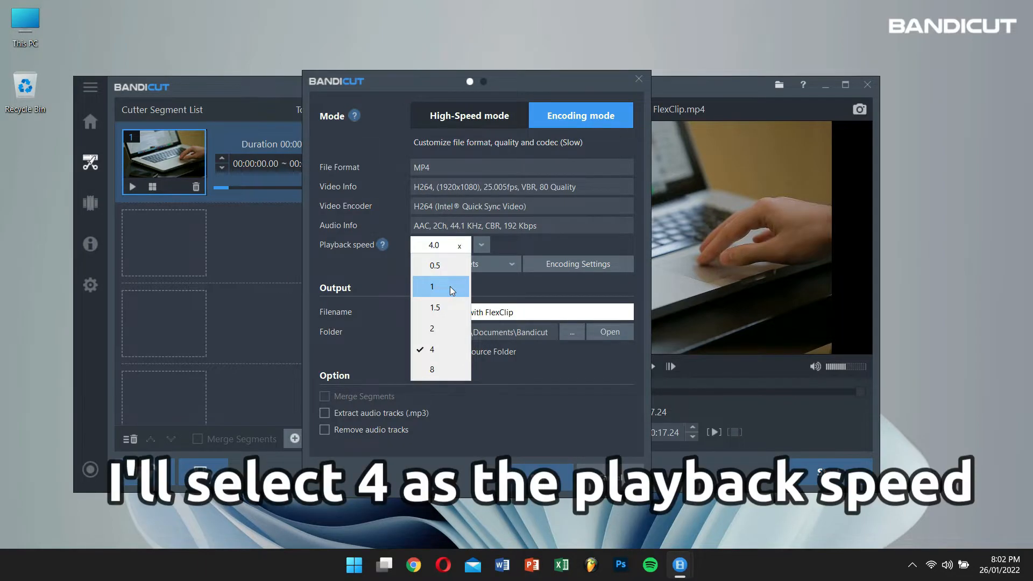
mouse_move(447, 349)
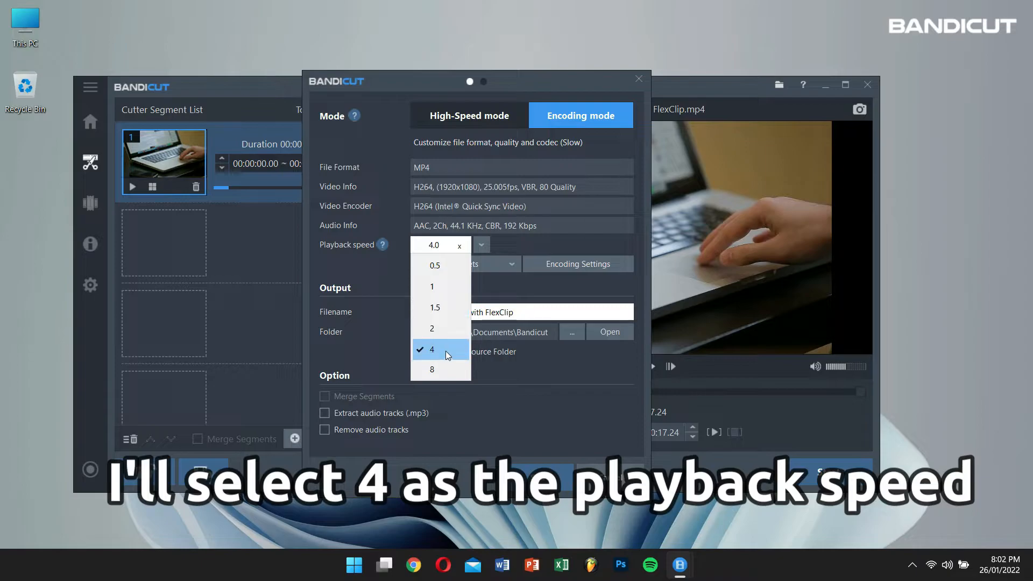
left_click(432, 349)
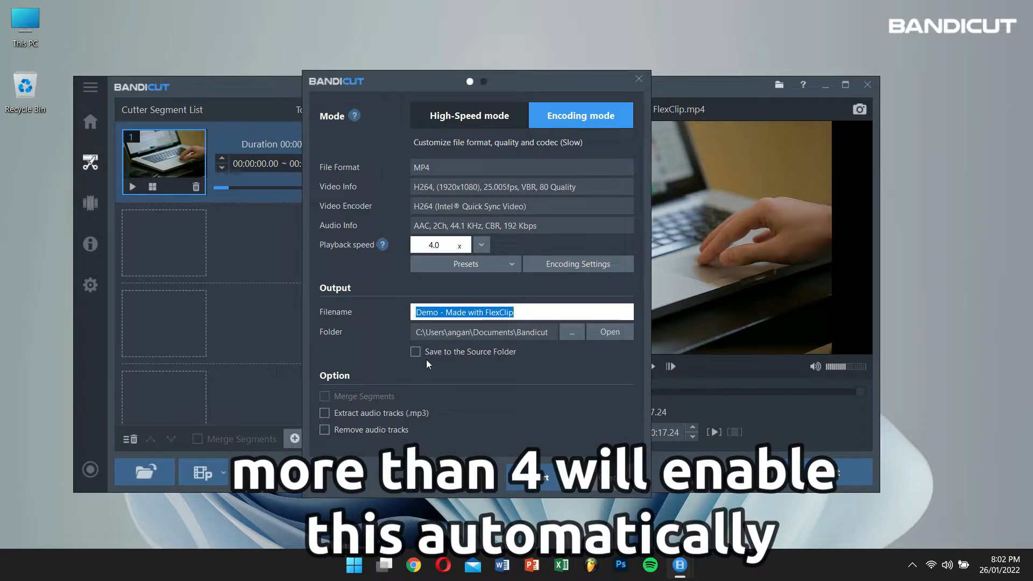
Step: Try playback speed 8x, then return it to 4x
left_click(481, 244)
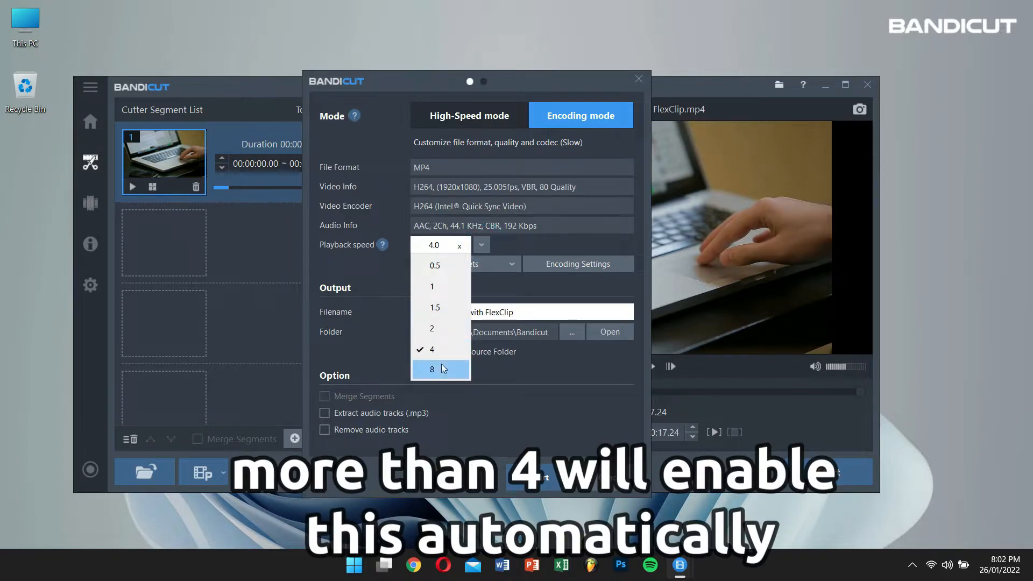
left_click(431, 369)
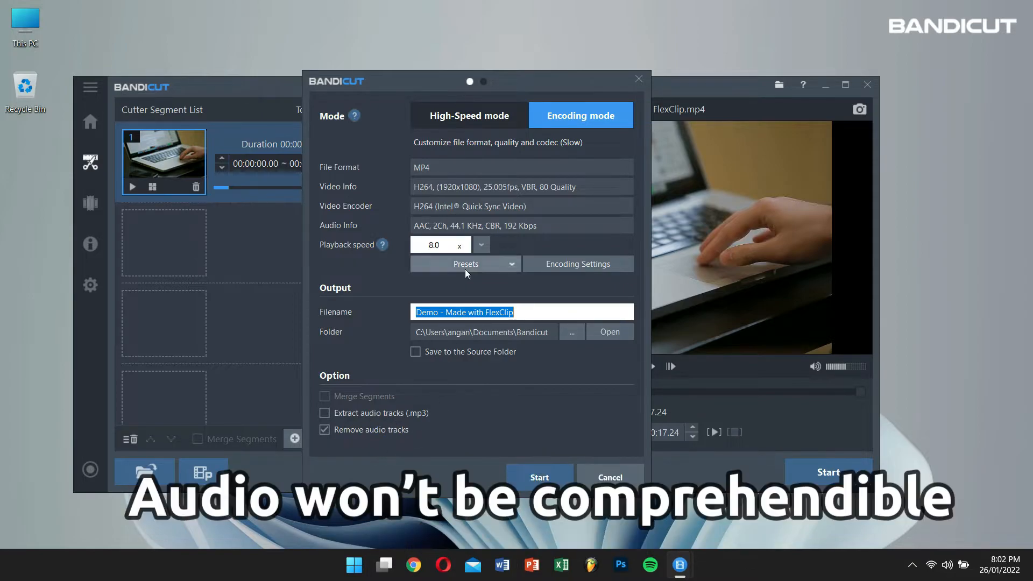
left_click(325, 429)
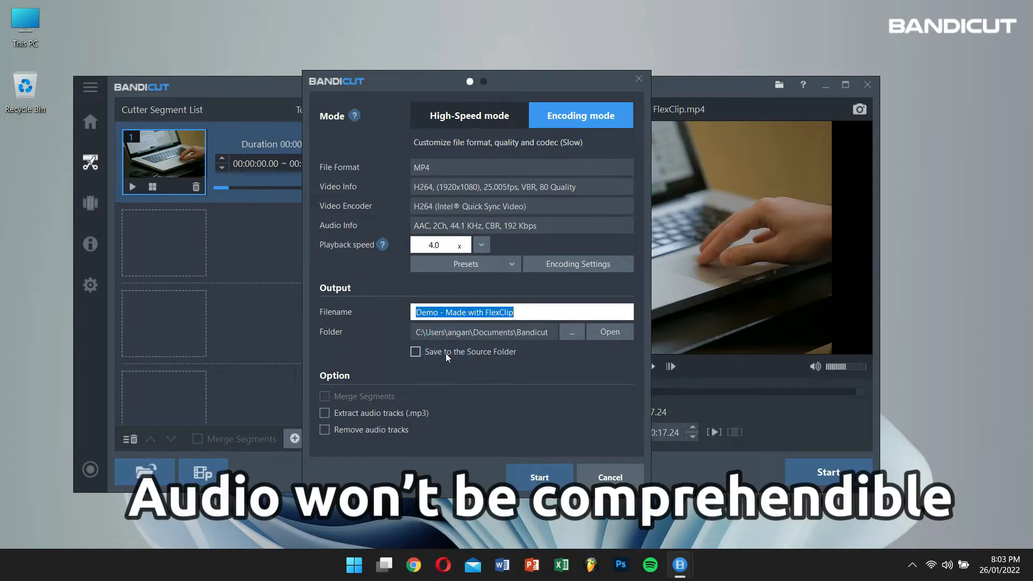
mouse_move(519, 415)
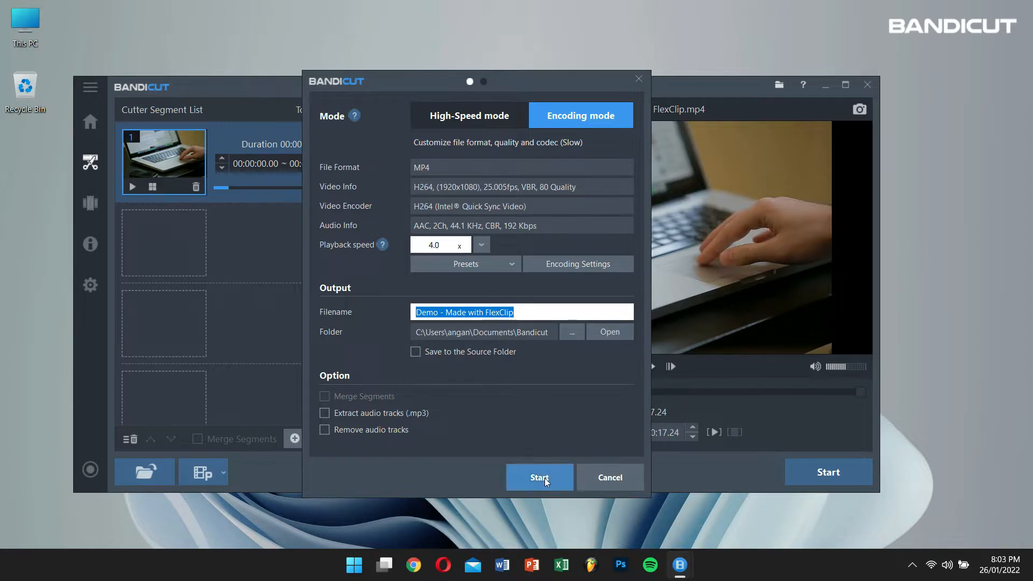
Step: Export the 4x clip and open its output folder when complete
left_click(540, 477)
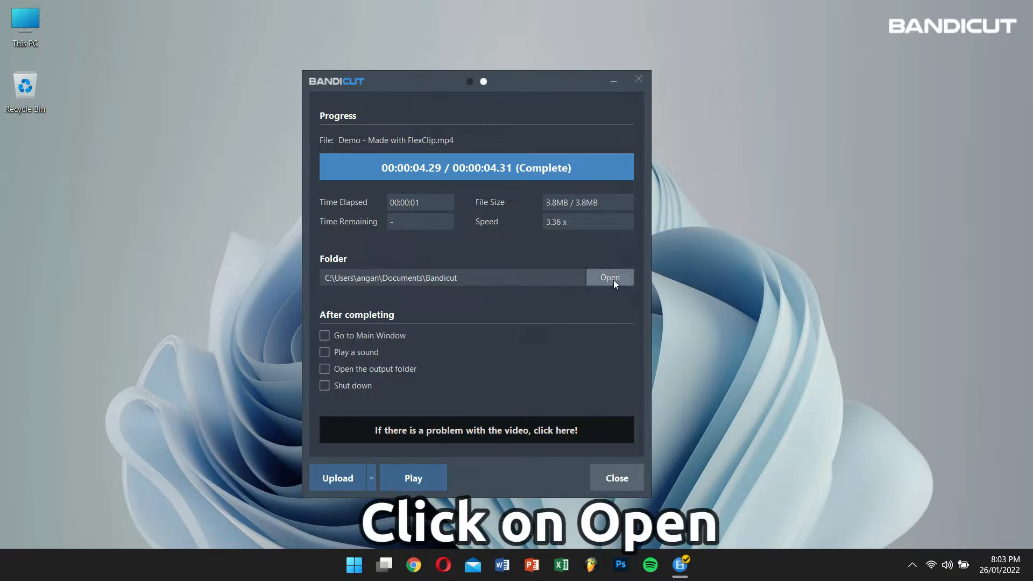
left_click(609, 277)
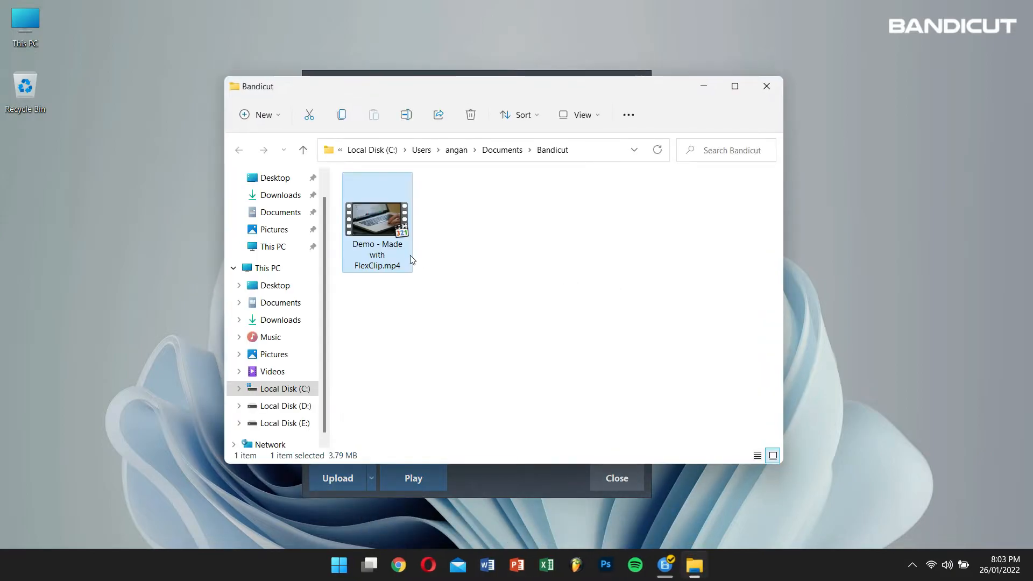
Step: Play the exported 4x MP4 in the media player, then close the windows
left_click(413, 477)
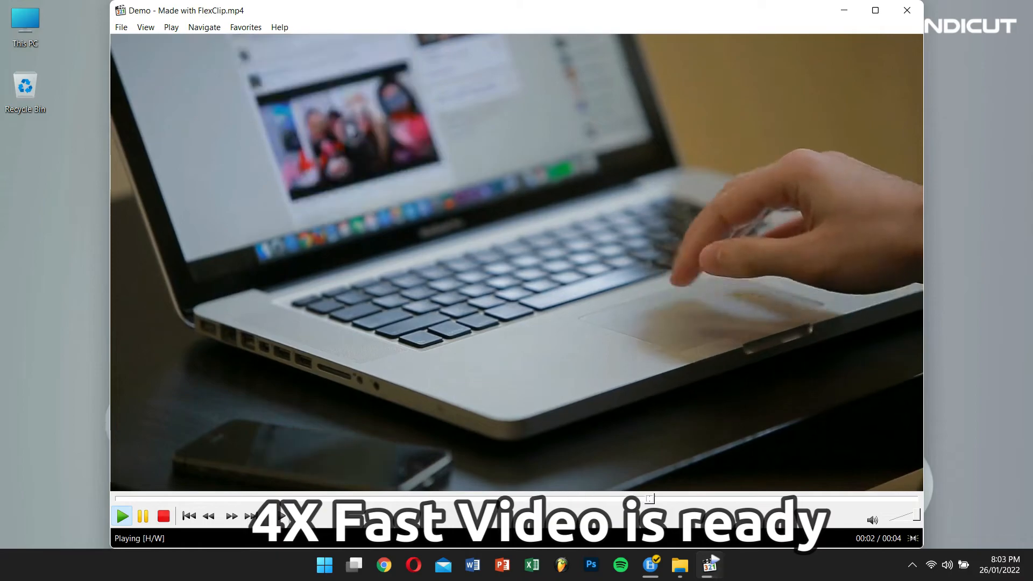
left_click(142, 516)
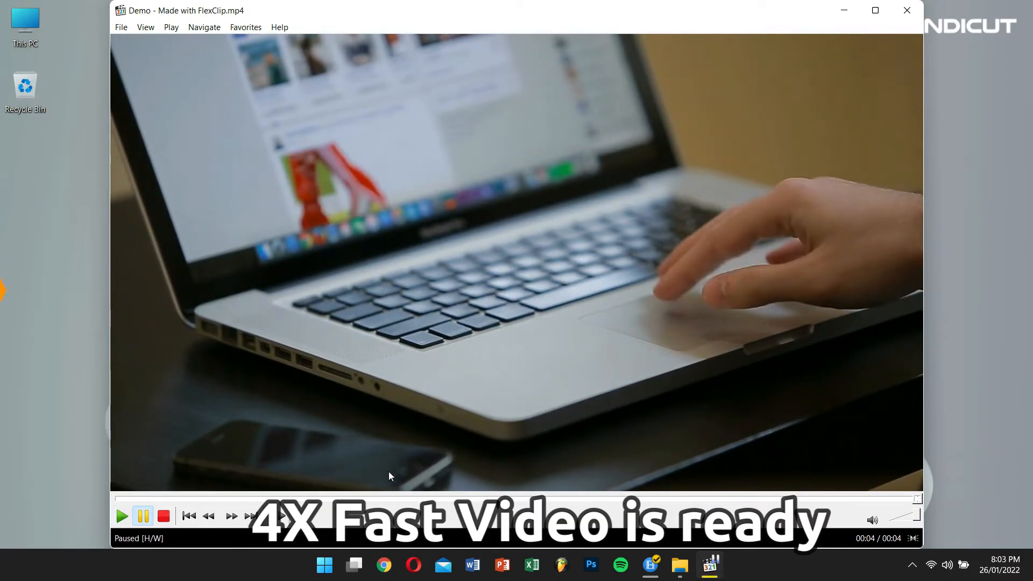
left_click(121, 515)
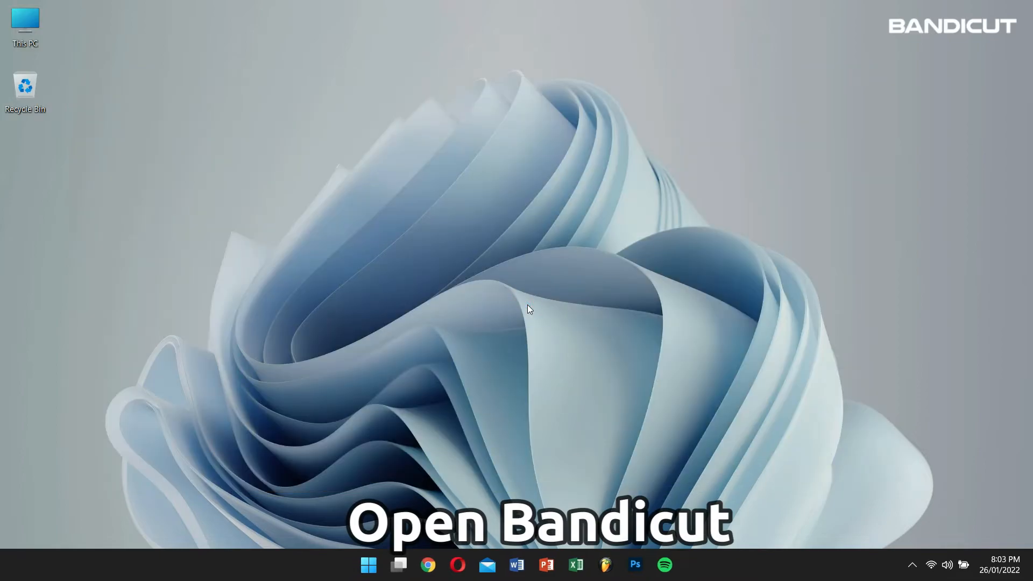
Step: Relaunch Bandicut via Start search 'ba' and choose Cut to reach the file picker
type("ba")
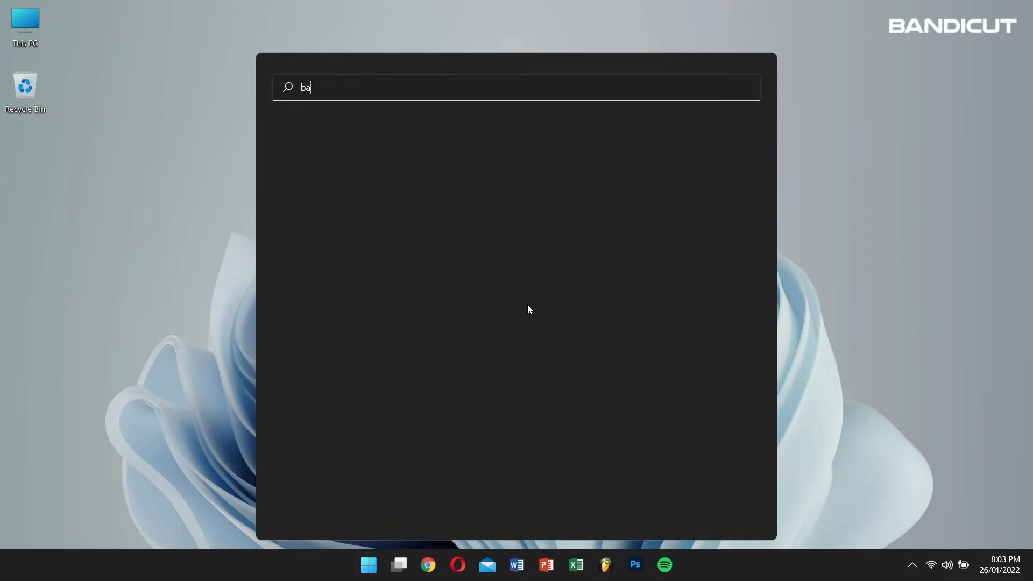
key("Escape")
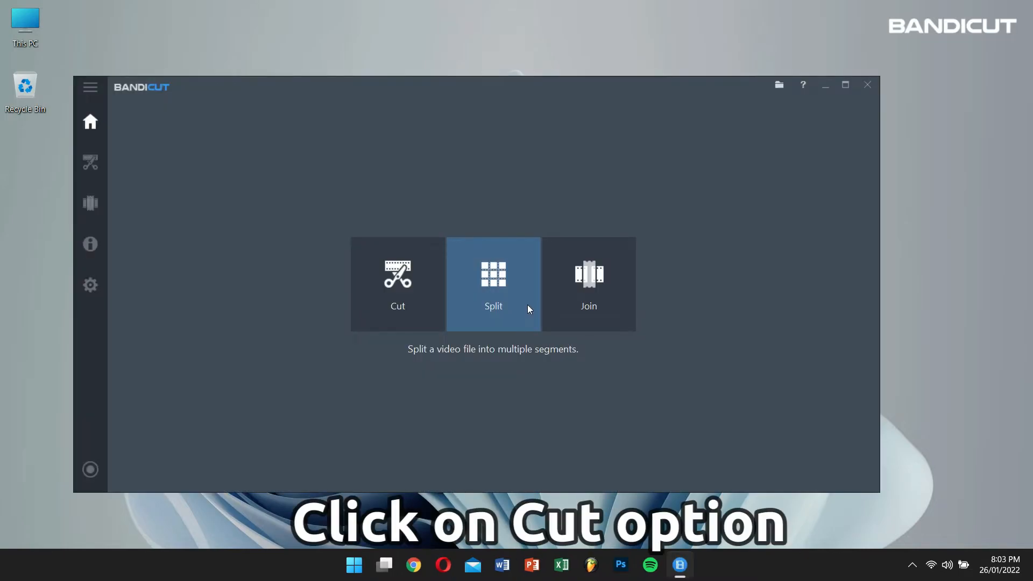
left_click(397, 284)
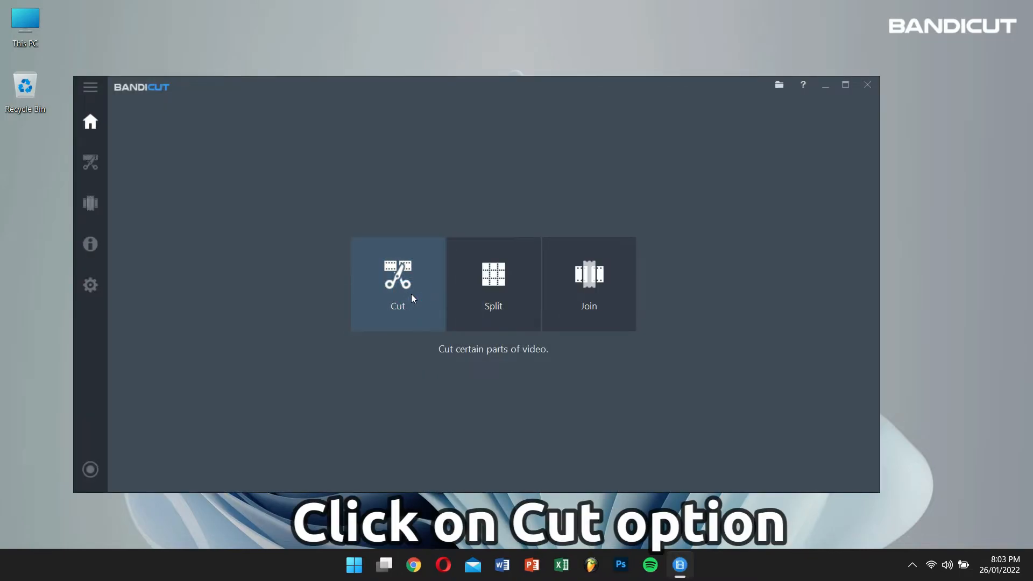
left_click(397, 282)
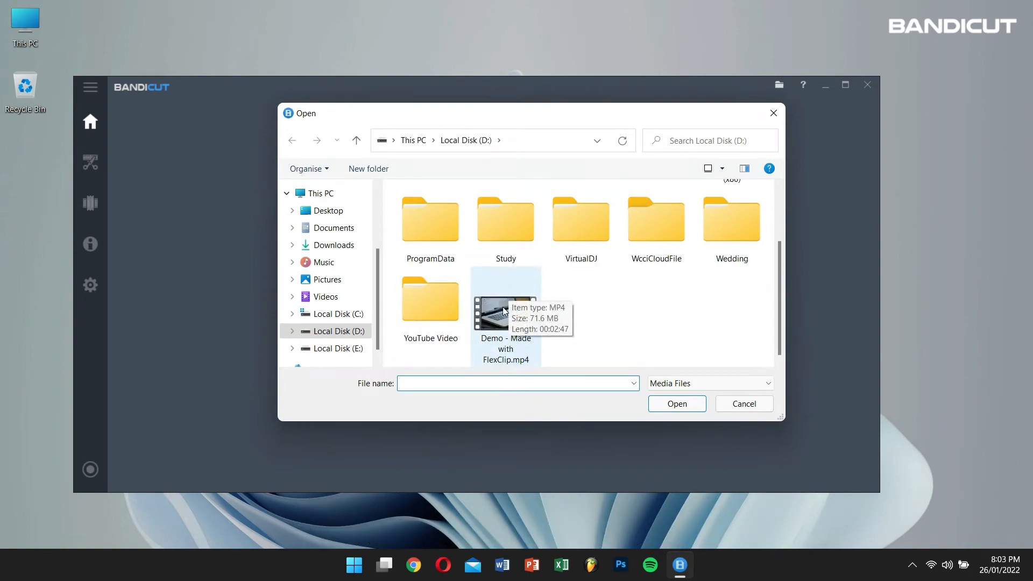
Step: Load the demo MP4, trim it to 00:00:14.52, and start the export
left_click(505, 313)
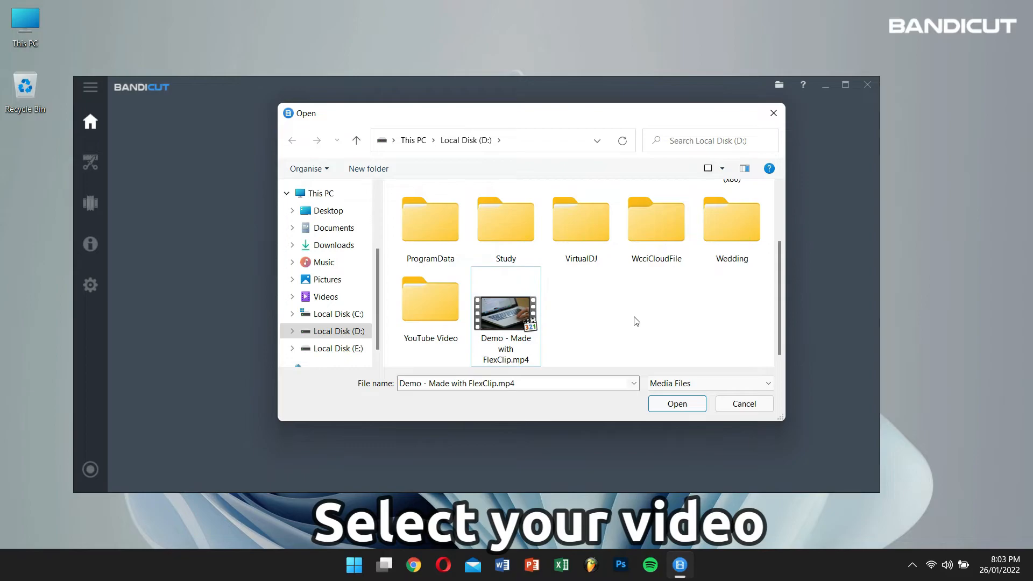
left_click(676, 403)
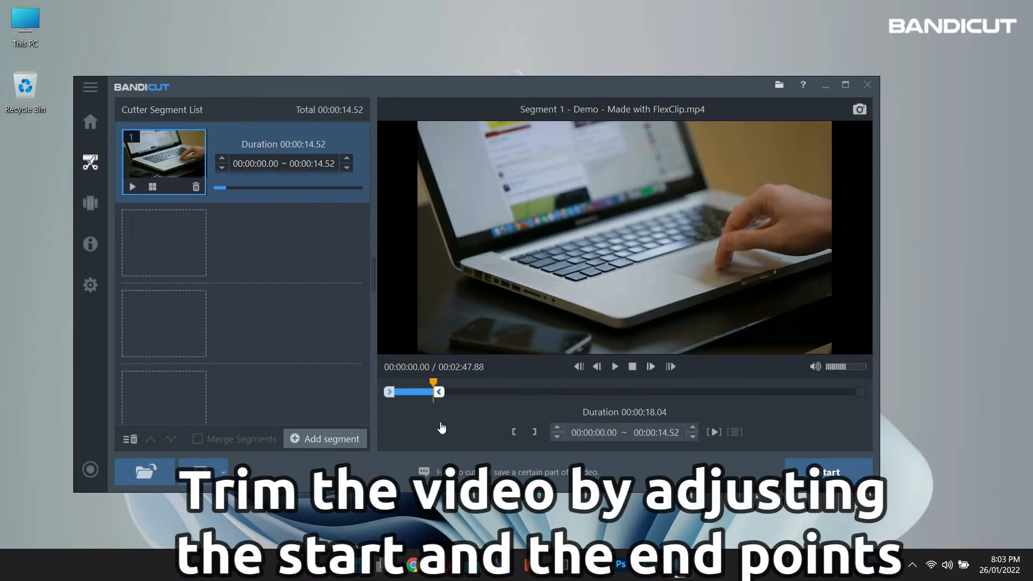
left_click_drag(432, 384, 391, 384)
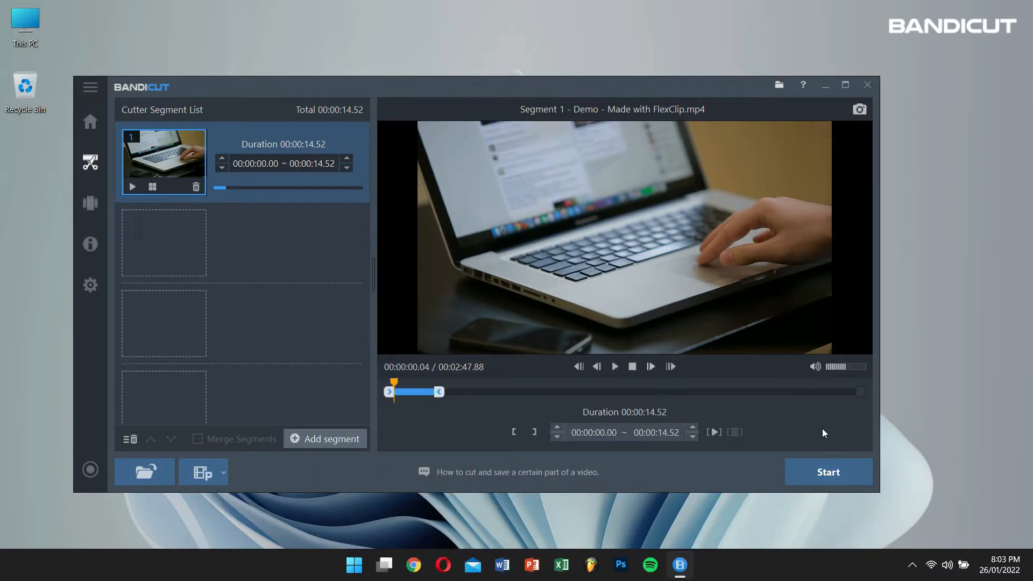
left_click(829, 471)
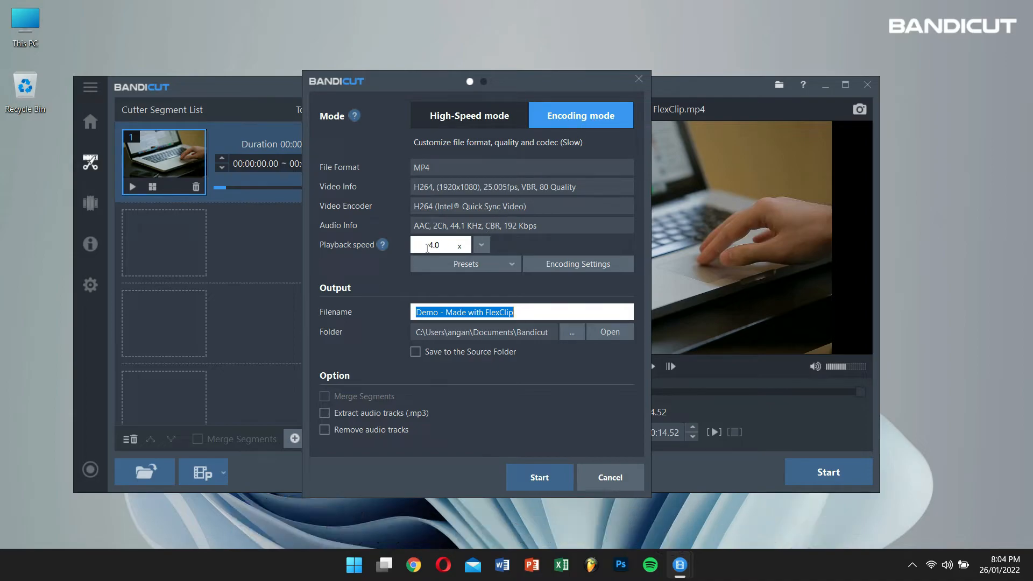
Step: Set playback speed to 0.5x and export the slowed copy
left_click(481, 245)
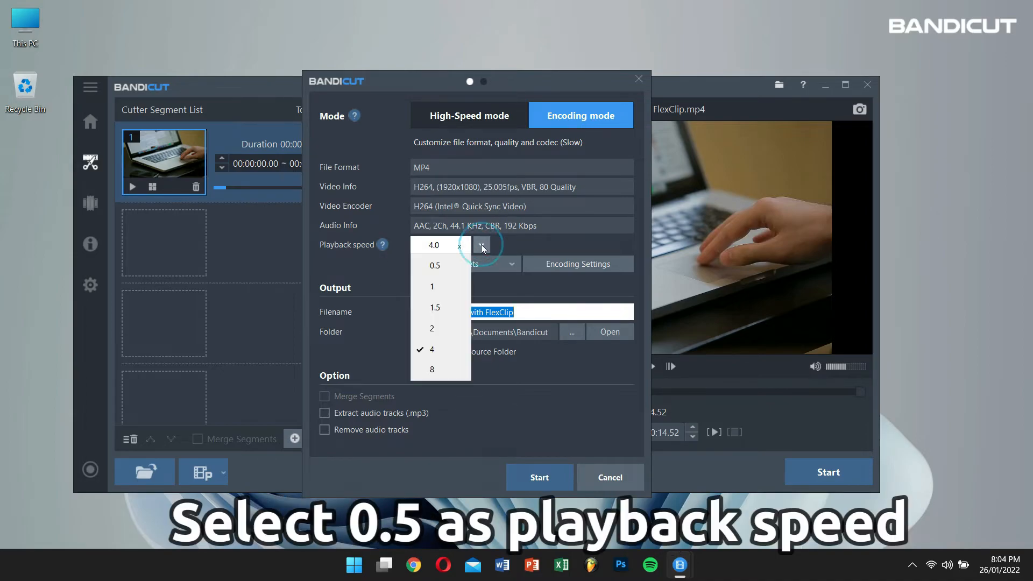
left_click(433, 265)
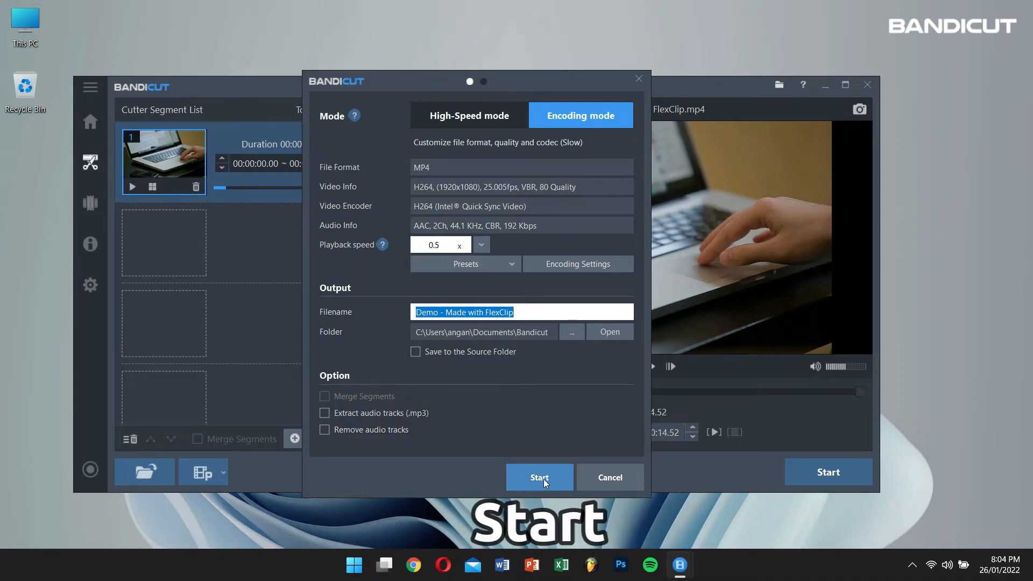
left_click(539, 477)
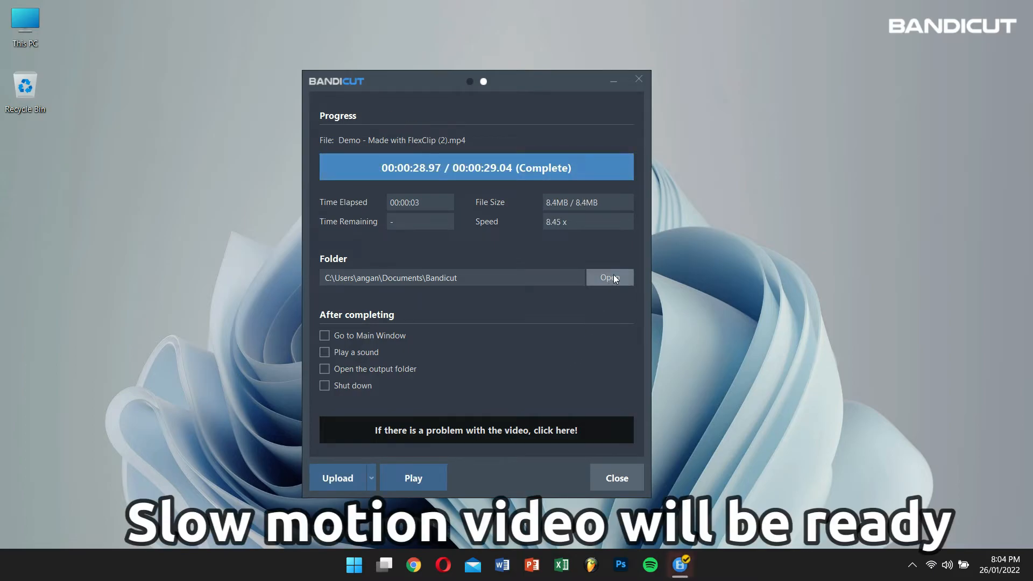
Step: Open the output folder showing both exported demo clips
left_click(608, 278)
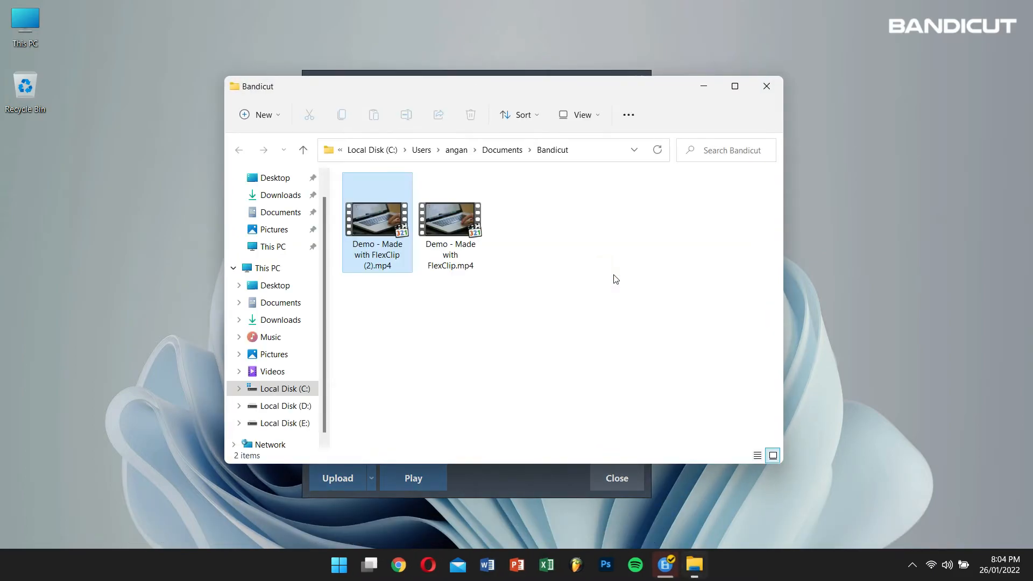
left_click(414, 478)
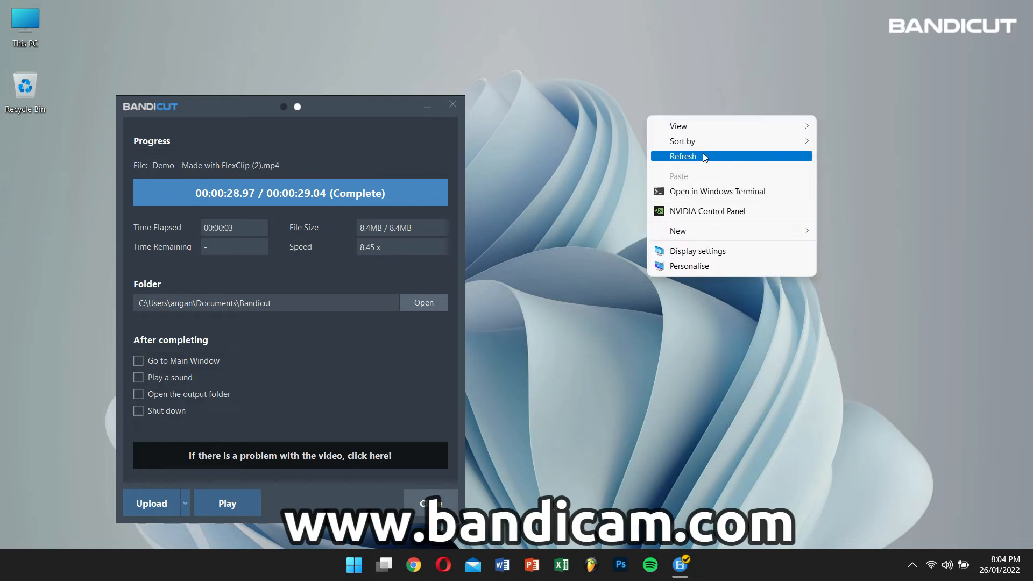
left_click(683, 156)
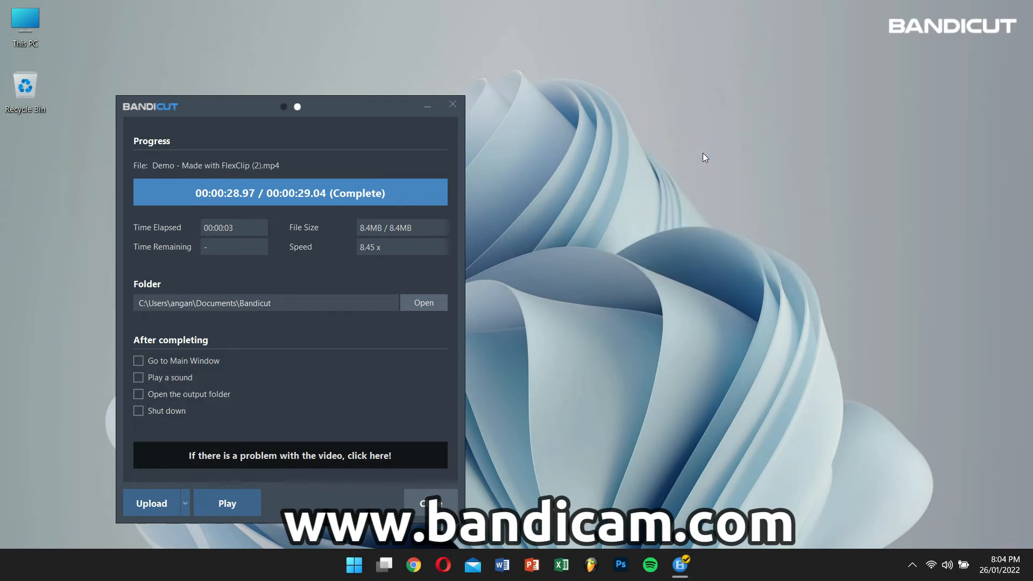